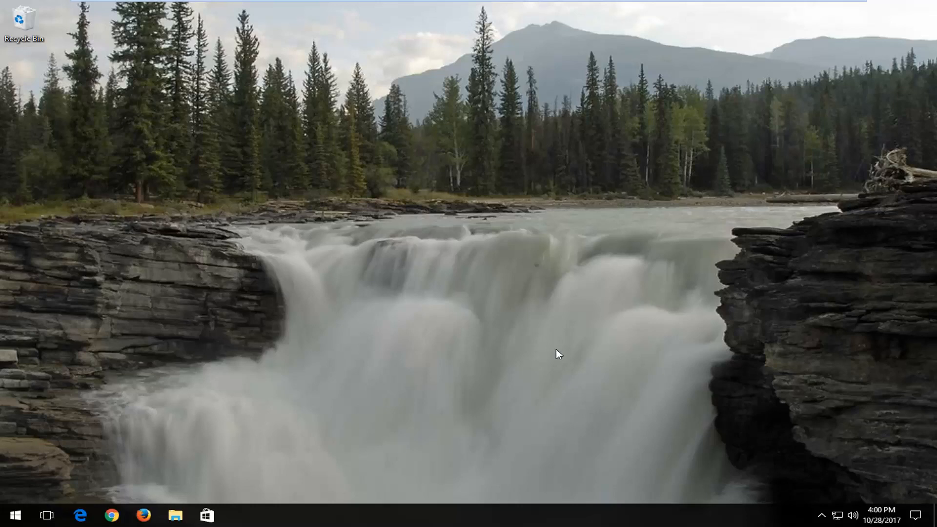
pyautogui.moveTo(562, 341)
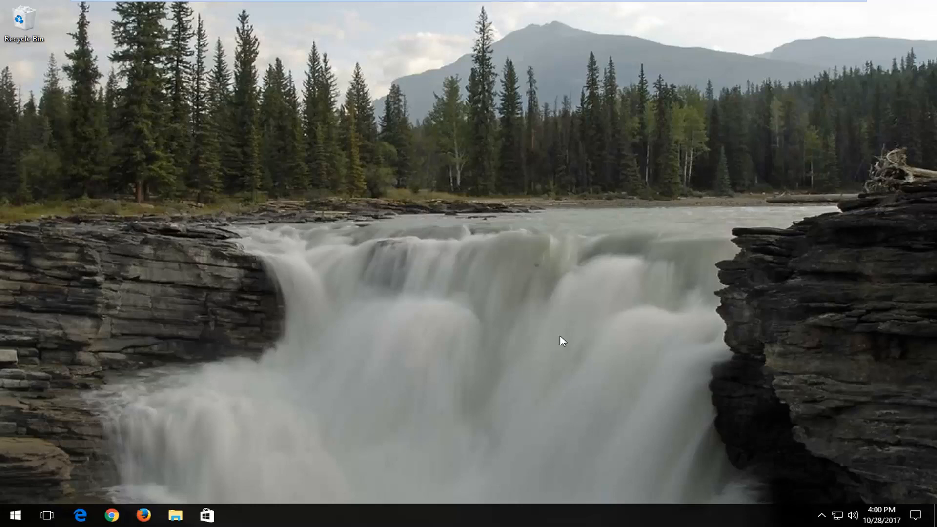
# - Launch System Configuration via an msconfig search and show its Startup section
pyautogui.click(12, 515)
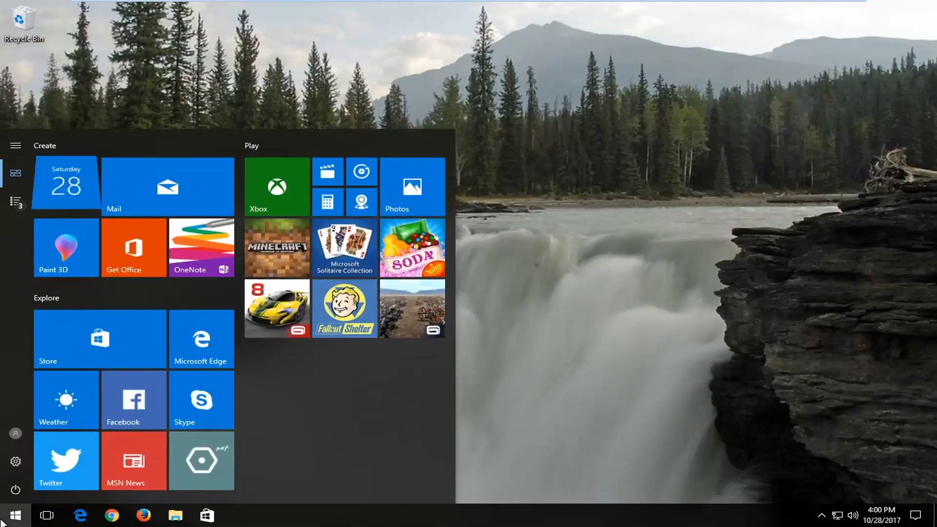
pyautogui.write('msconfig')
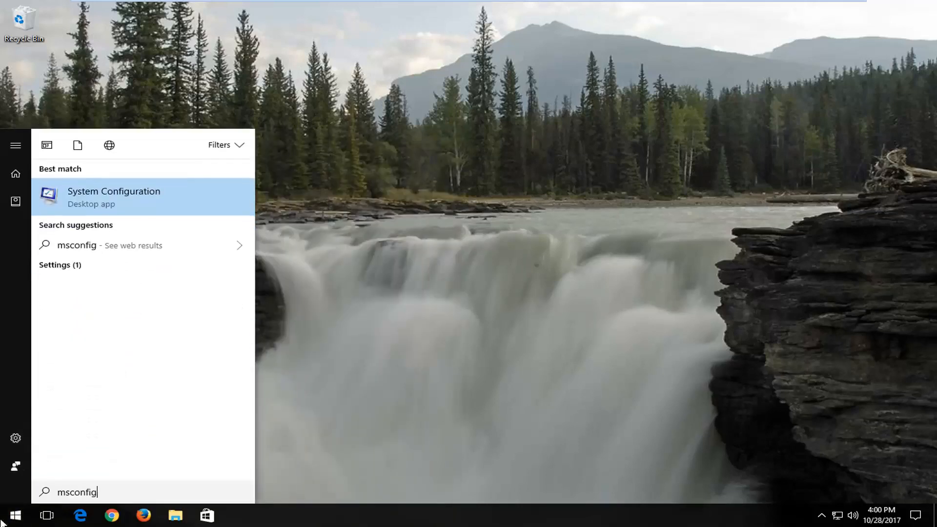
pyautogui.moveTo(89, 204)
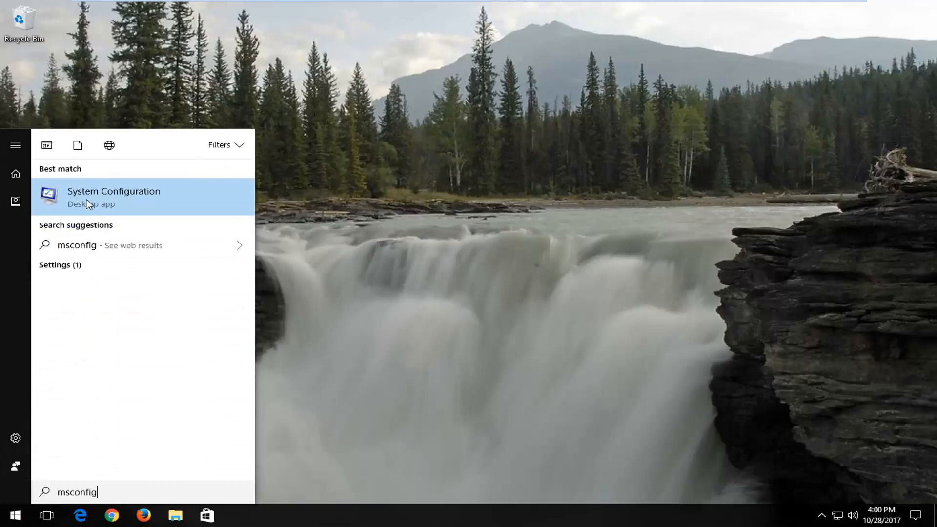
pyautogui.click(113, 198)
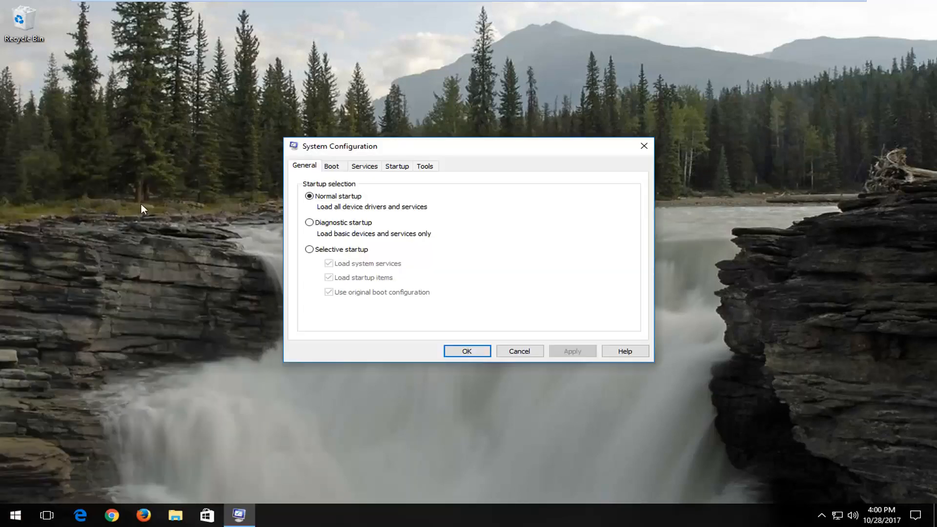
pyautogui.click(396, 166)
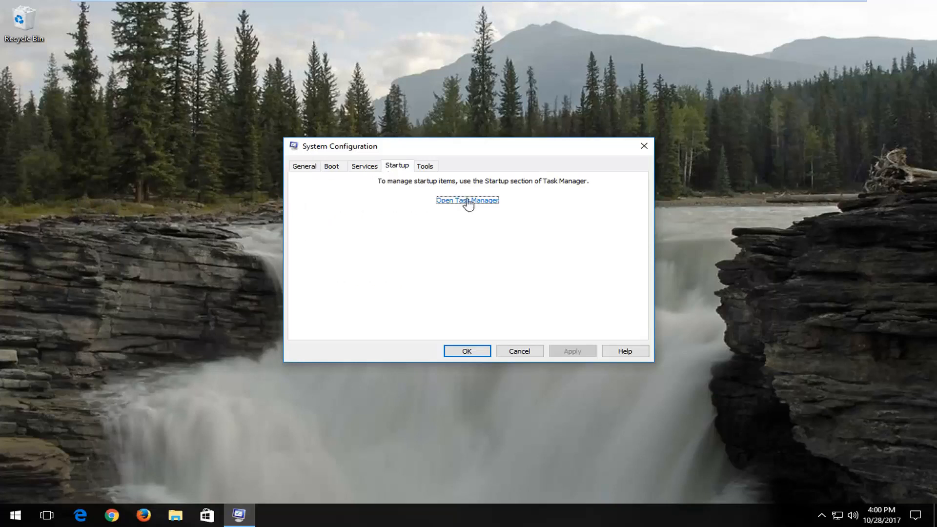
# - Review Task Manager's startup apps, selecting the Microsoft OneDrive and Windows Defender entries
pyautogui.click(467, 200)
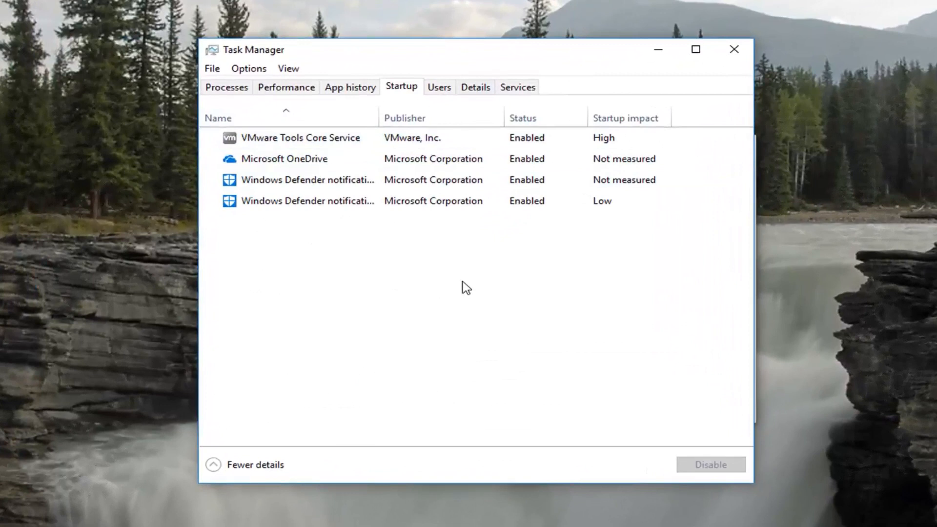
pyautogui.moveTo(265, 223)
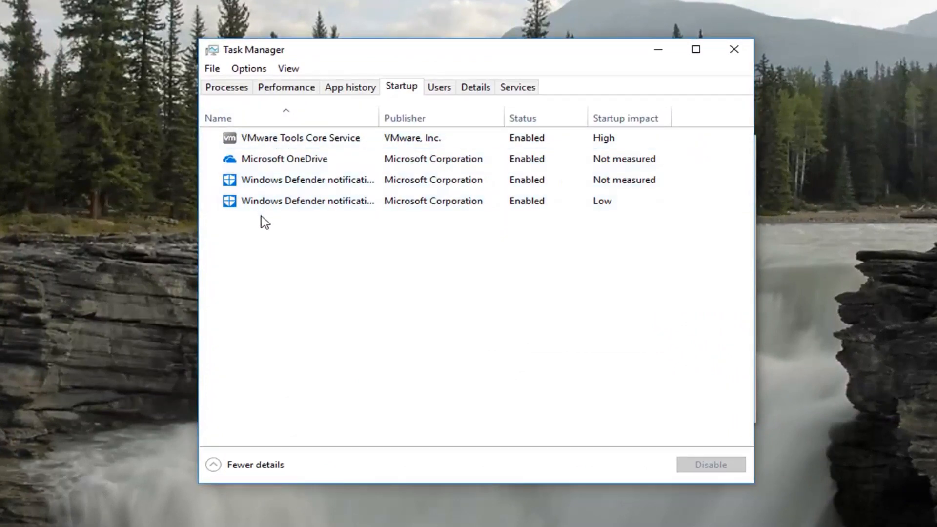
pyautogui.click(307, 158)
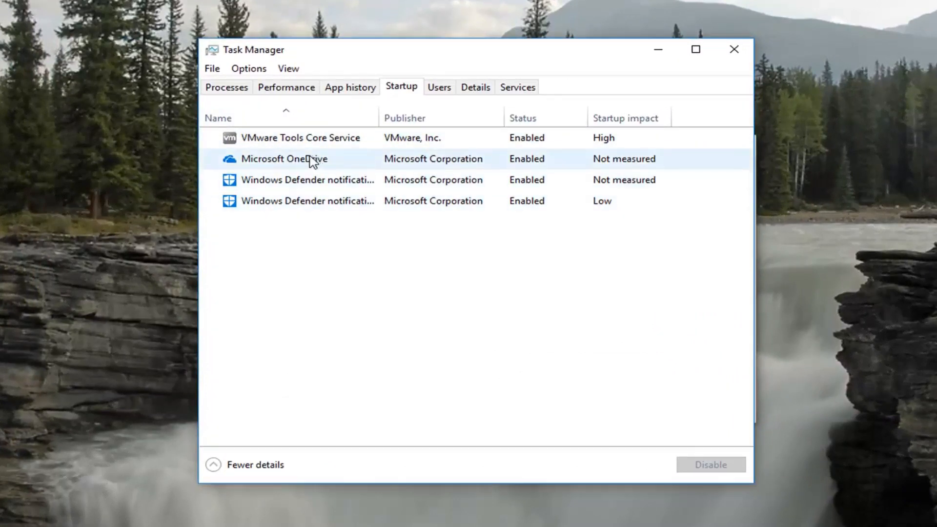
pyautogui.click(308, 180)
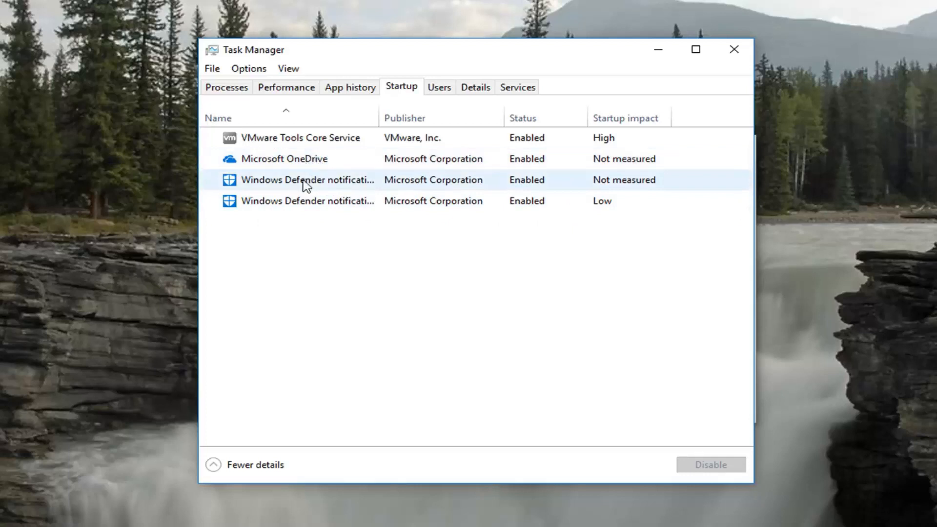
pyautogui.click(284, 159)
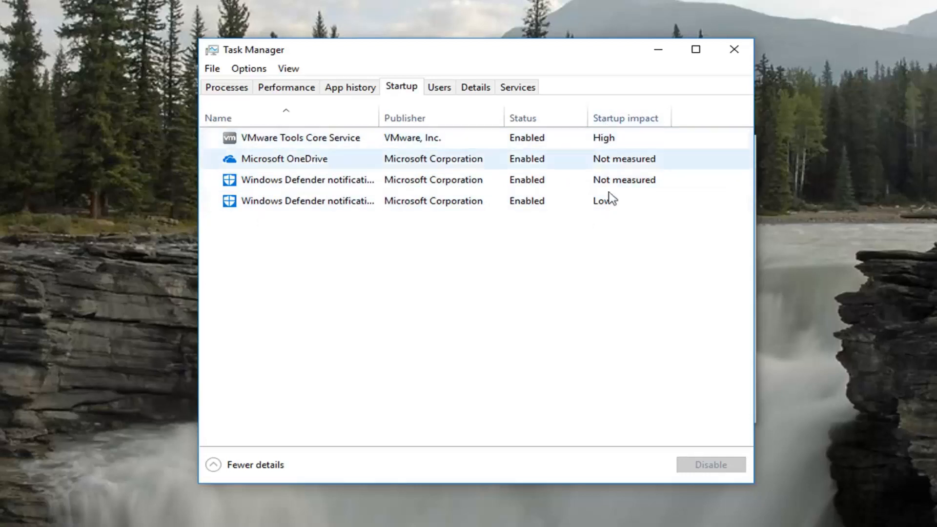
pyautogui.moveTo(619, 228)
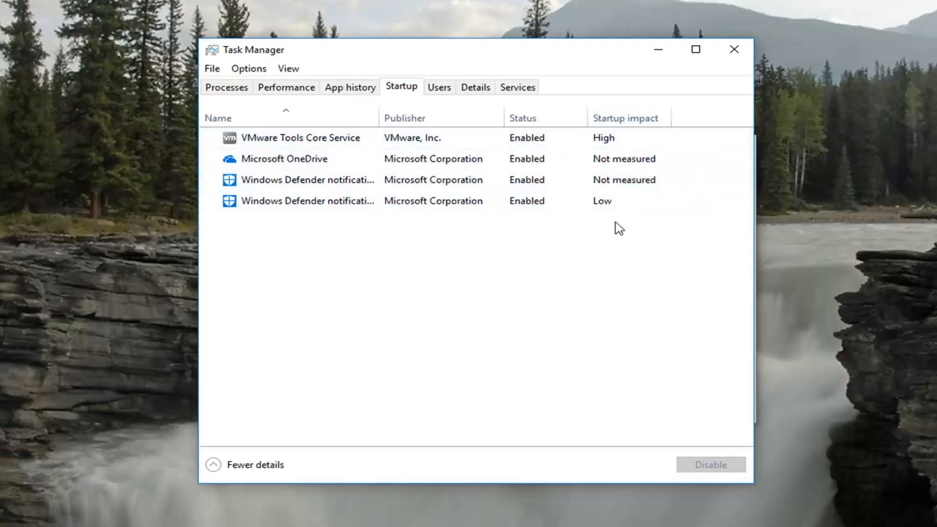
pyautogui.click(299, 137)
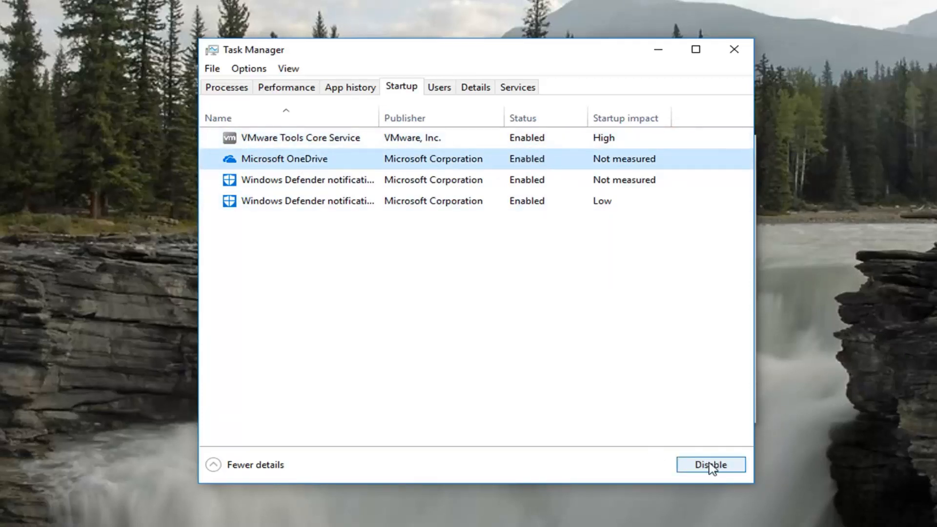
# - Disable Microsoft OneDrive at startup, then enable it again
pyautogui.click(710, 464)
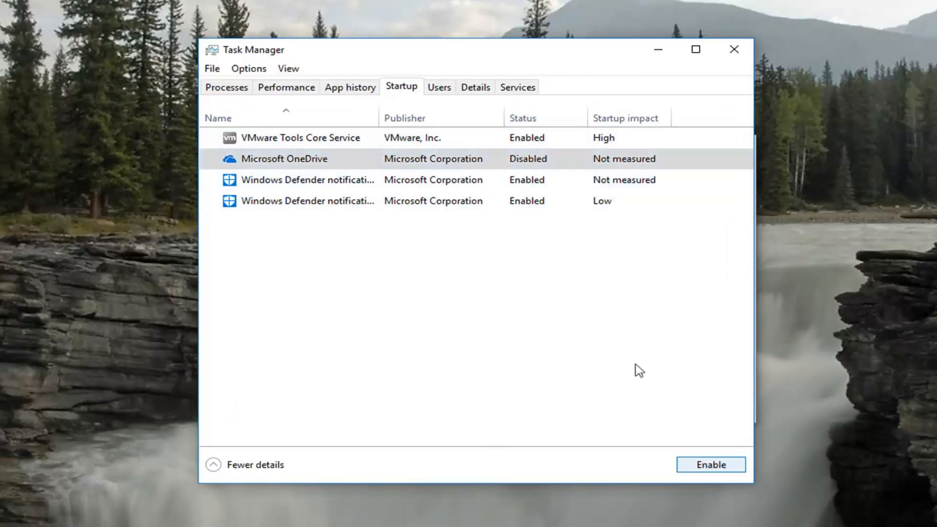
pyautogui.click(709, 465)
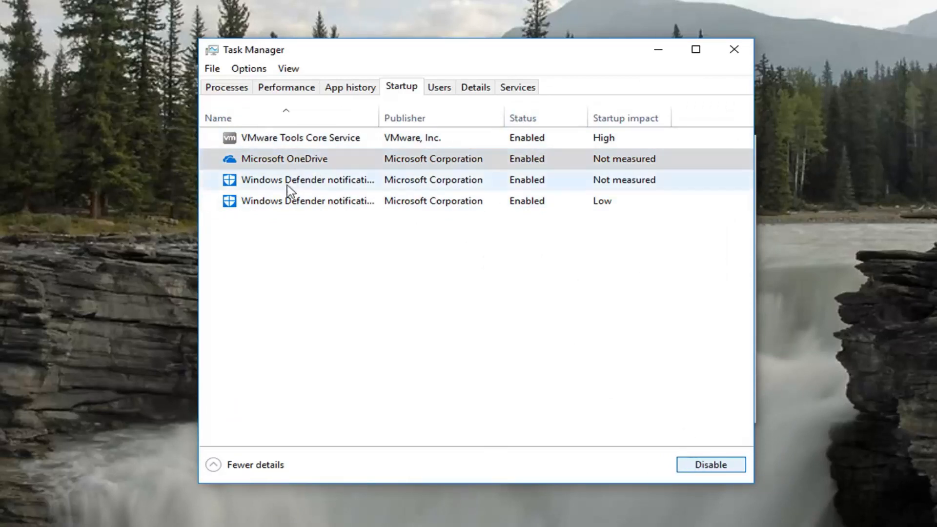
pyautogui.moveTo(317, 192)
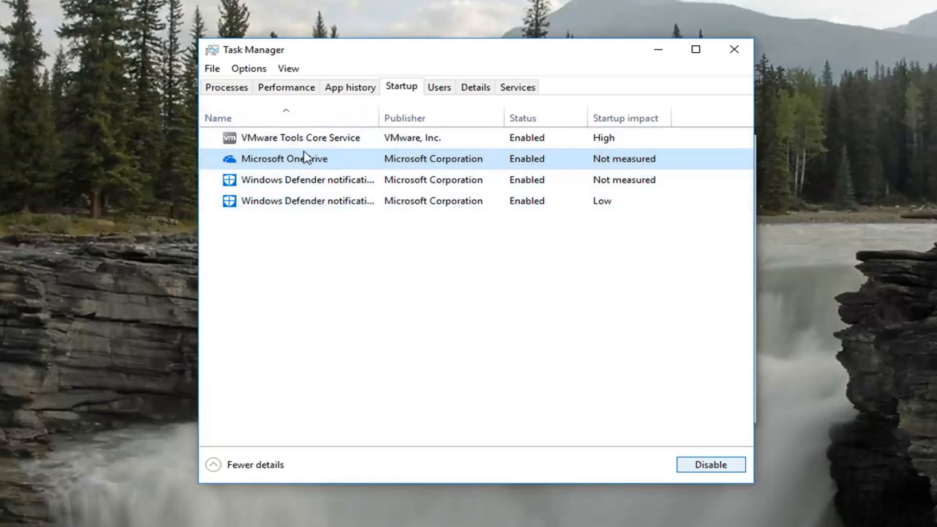
pyautogui.moveTo(326, 154)
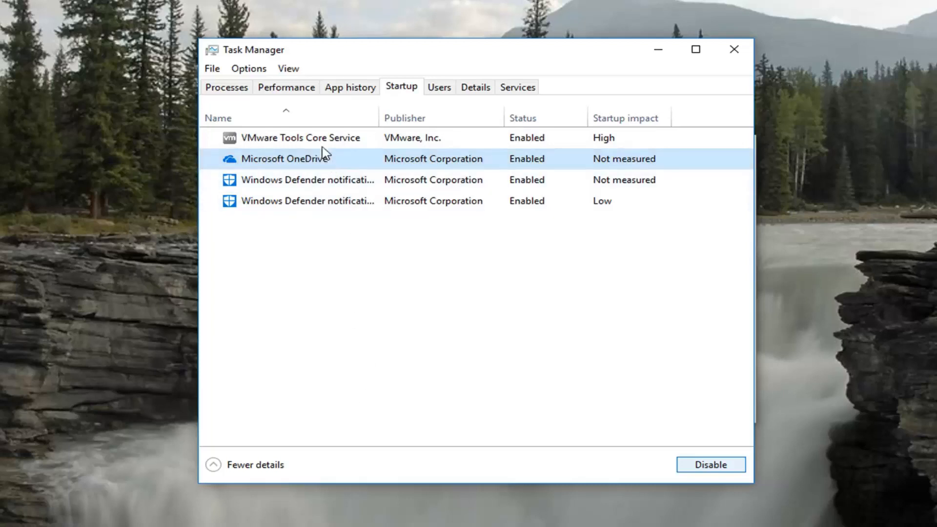
pyautogui.click(299, 138)
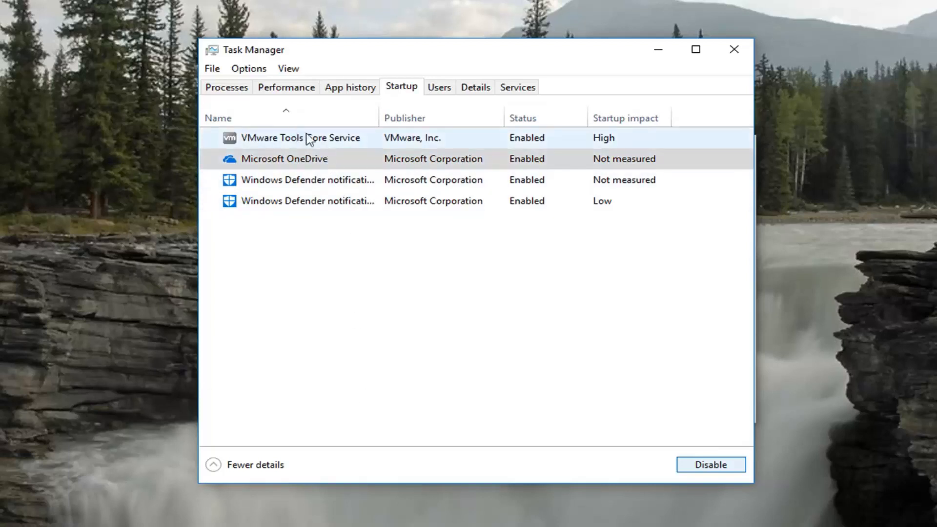
pyautogui.moveTo(739, 47)
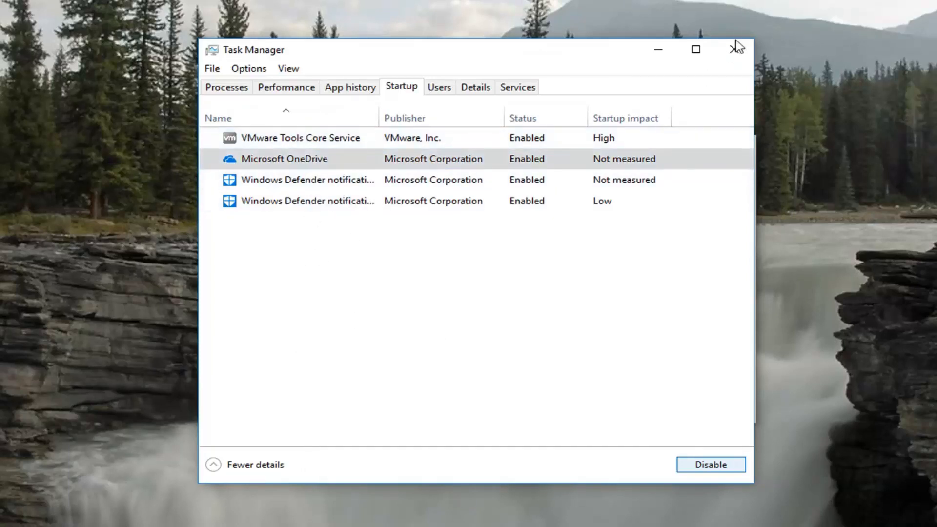
pyautogui.moveTo(734, 49)
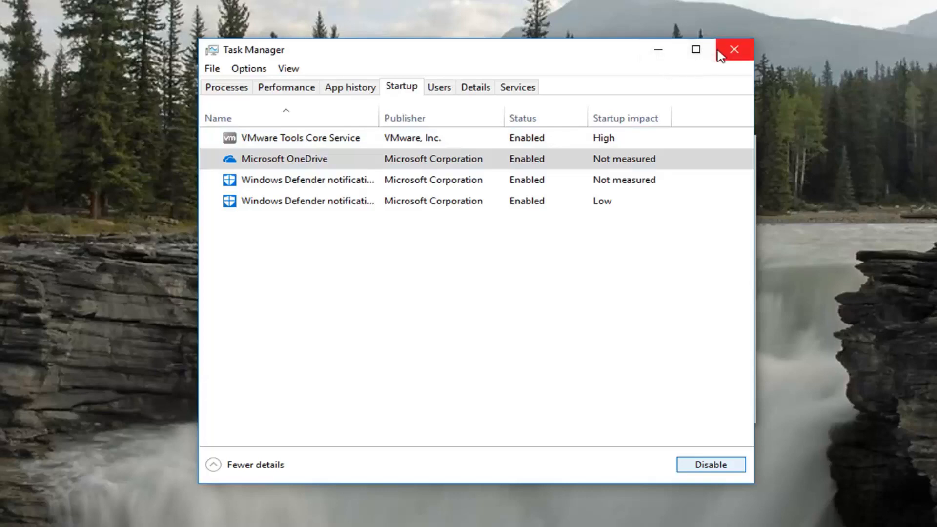
# - Close Task Manager, reach Apps & features via a 'programs' search and expand App Installer's uninstall actions
pyautogui.click(734, 49)
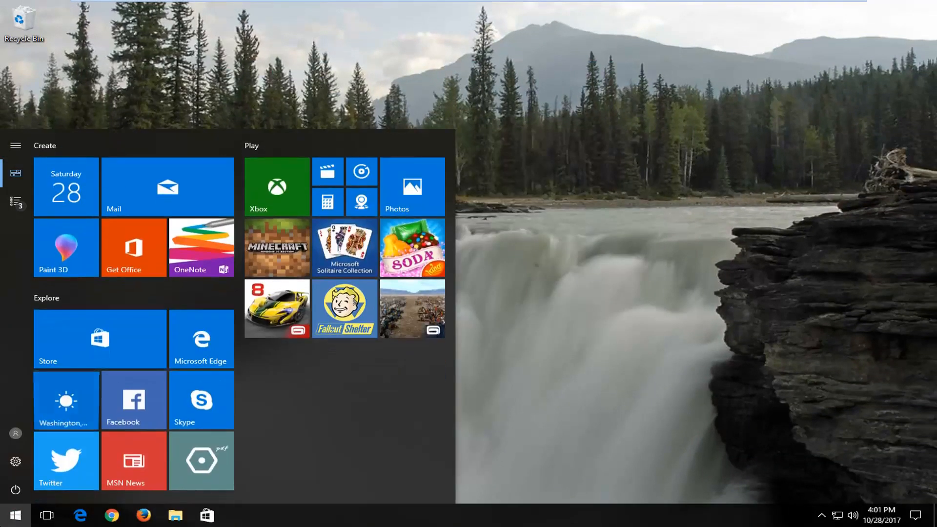
pyautogui.write('programs')
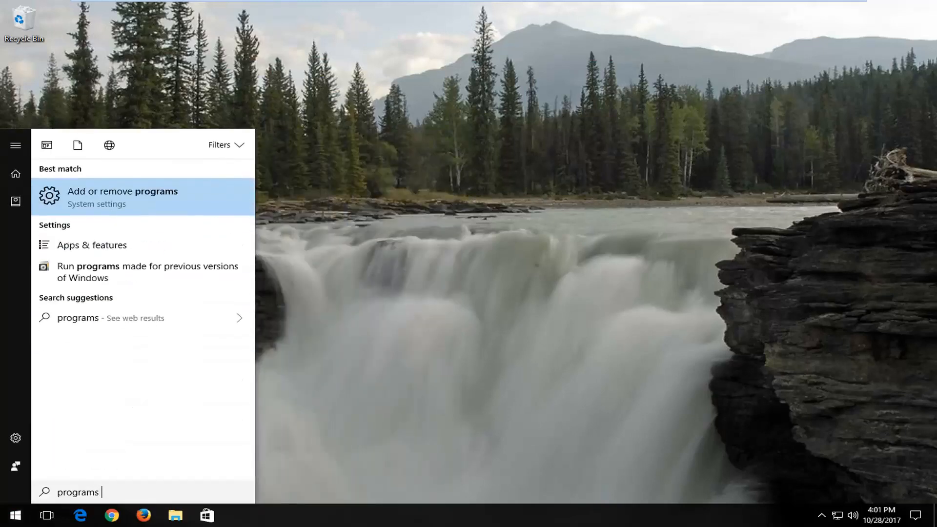
pyautogui.moveTo(104, 202)
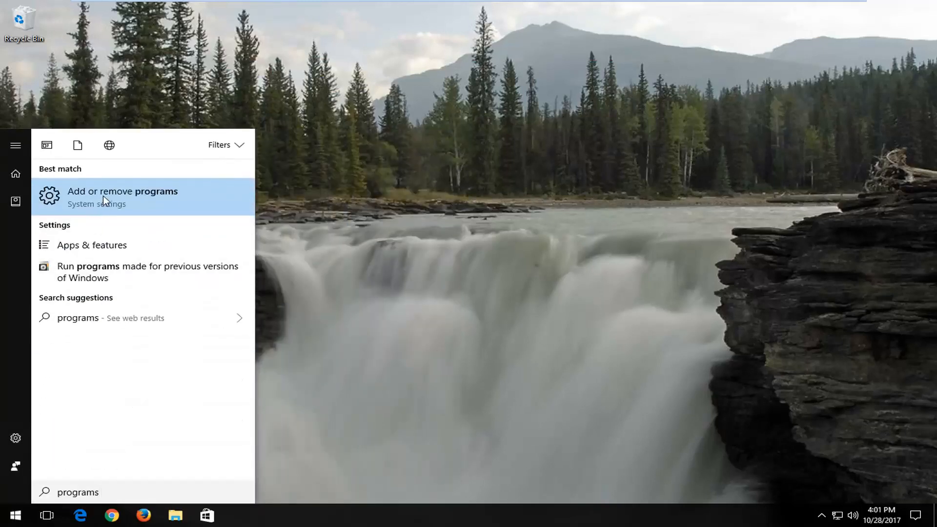
pyautogui.click(123, 197)
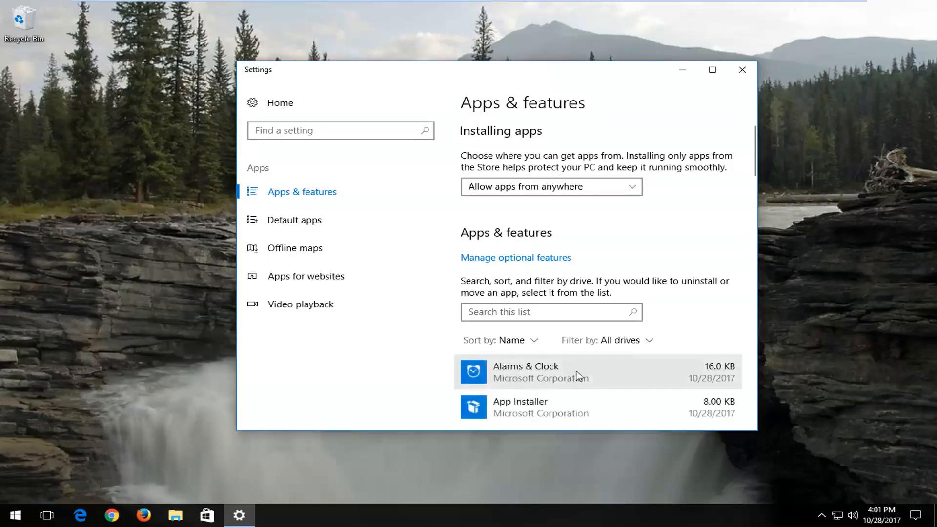
pyautogui.scroll(-3)
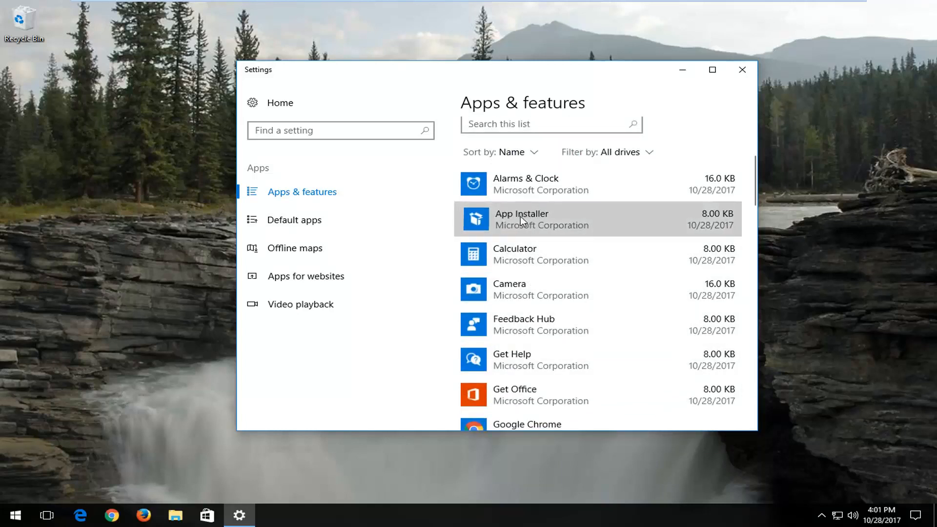
pyautogui.click(538, 220)
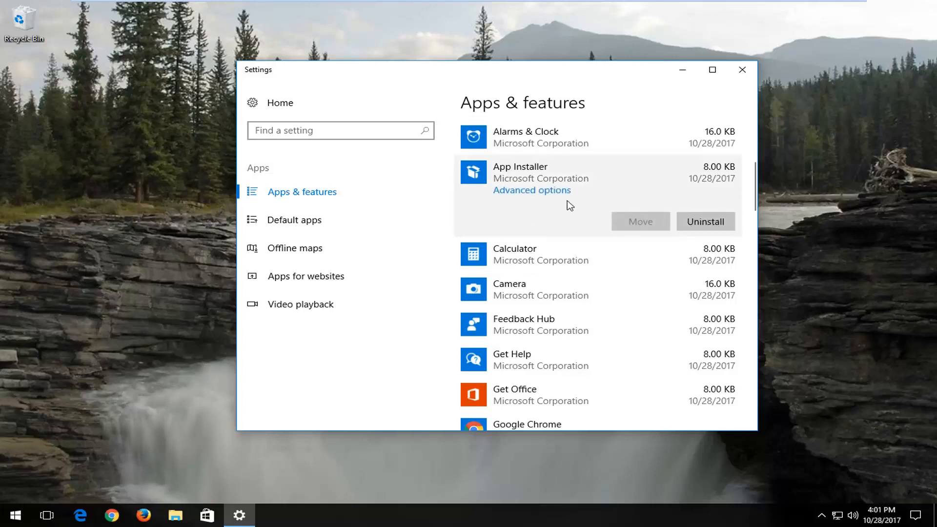
pyautogui.moveTo(480, 183)
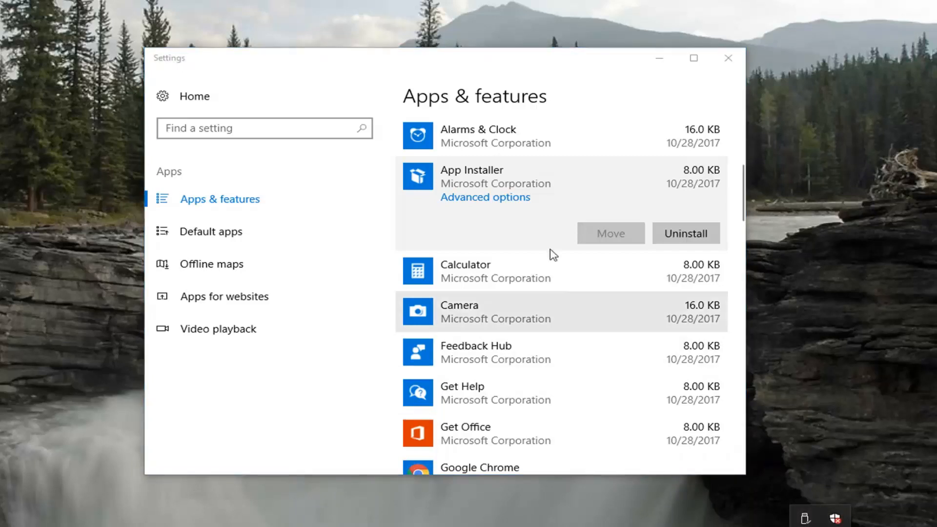
pyautogui.moveTo(698, 433)
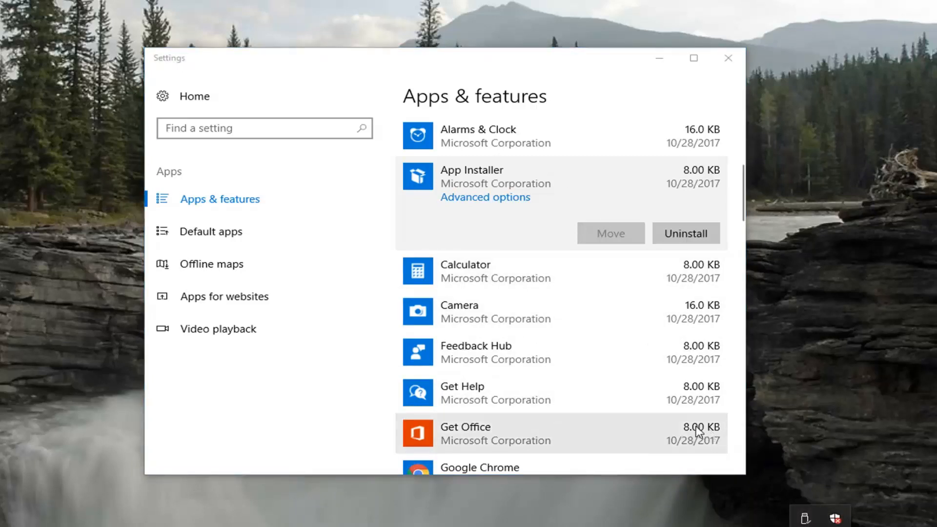
pyautogui.moveTo(613, 412)
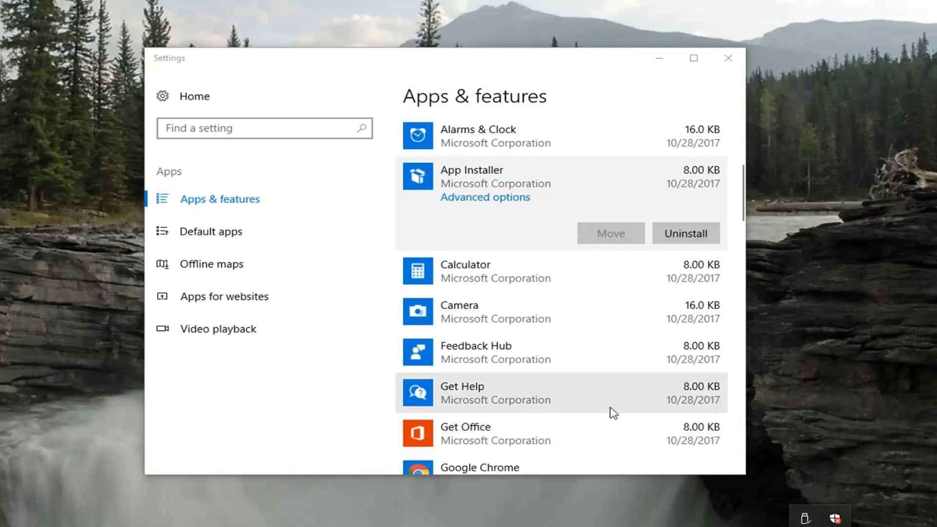
pyautogui.moveTo(470, 262)
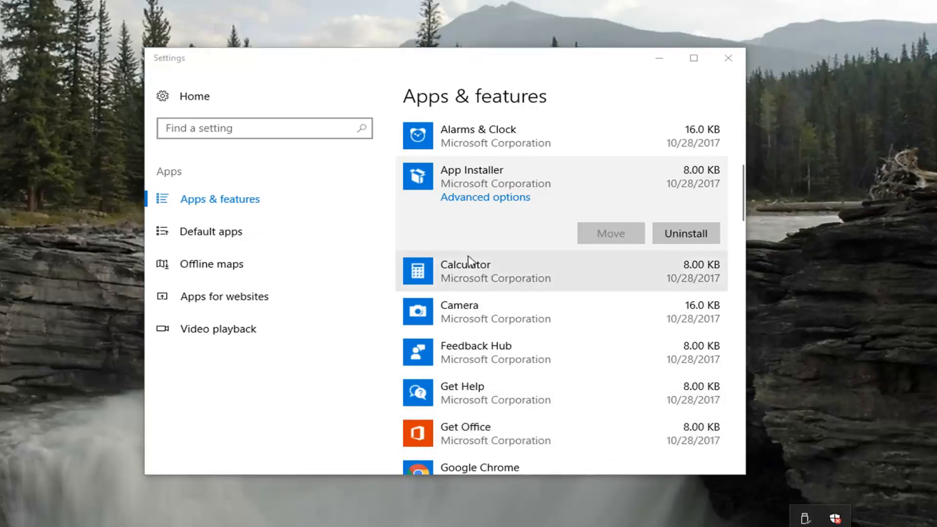
pyautogui.moveTo(536, 68)
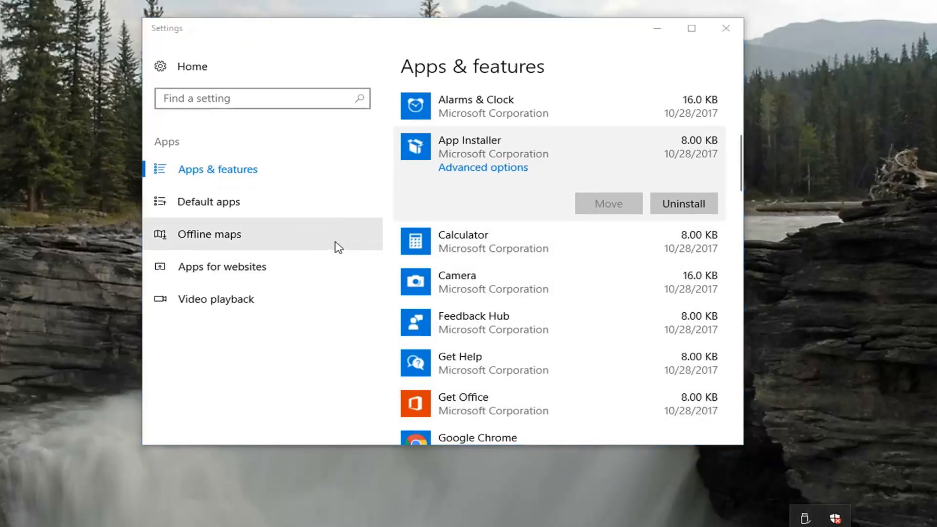
pyautogui.moveTo(363, 242)
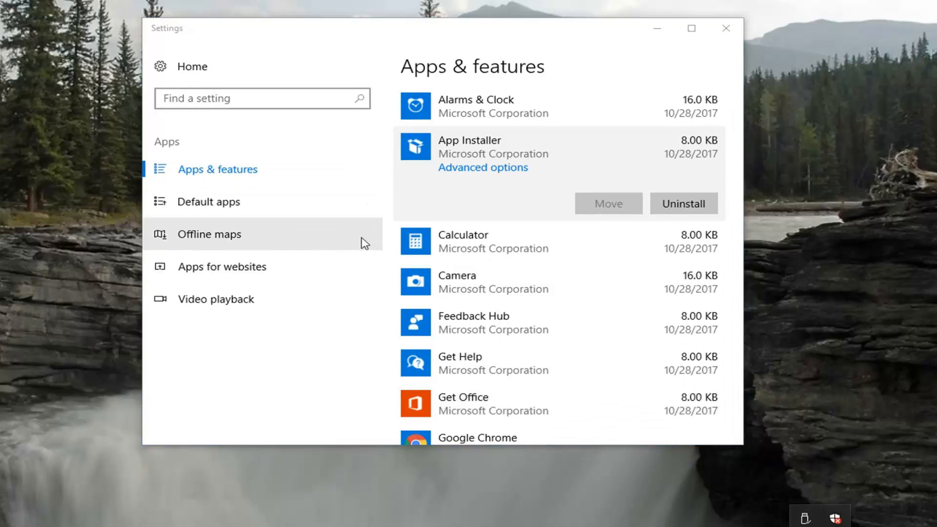
pyautogui.moveTo(432, 152)
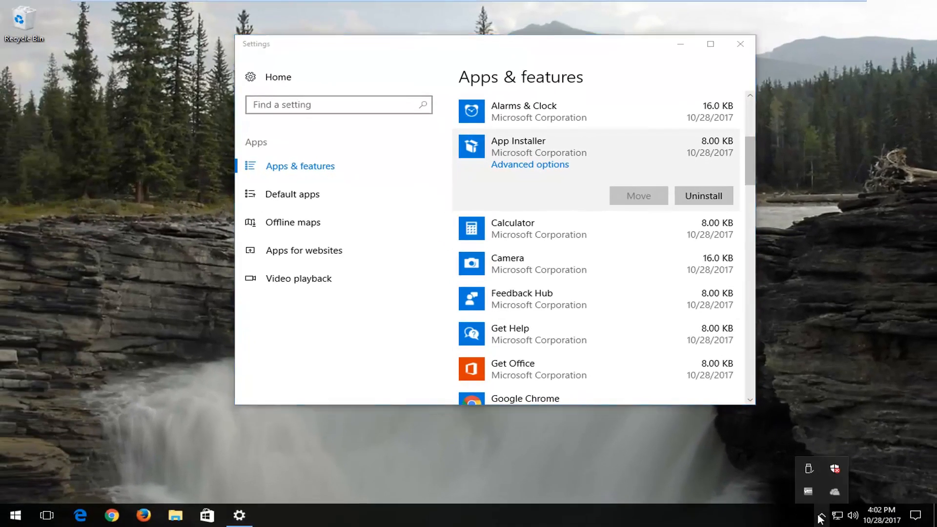
pyautogui.moveTo(364, 59)
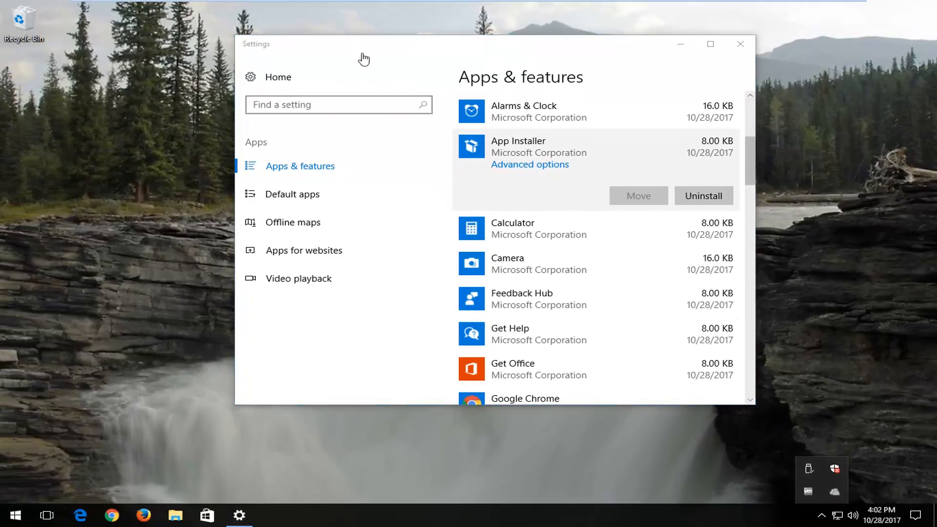
pyautogui.moveTo(646, 68)
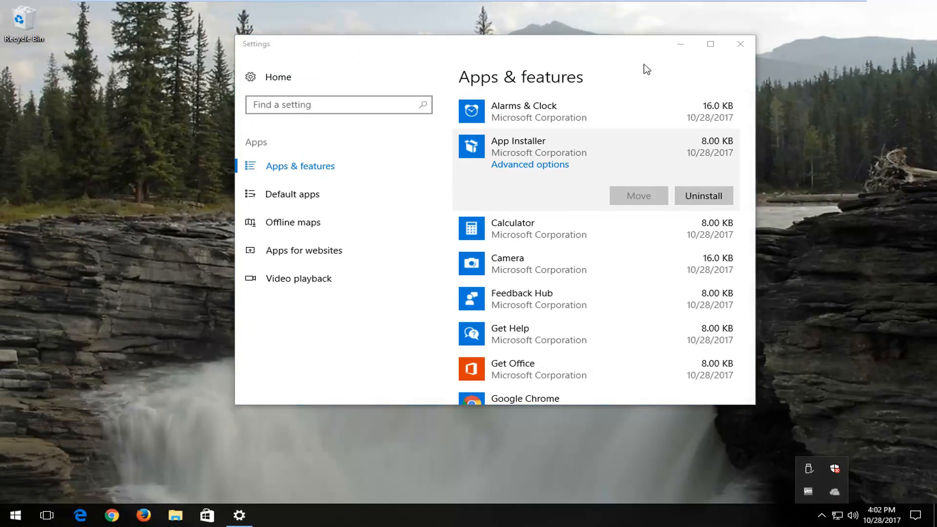
# - Close the apps settings and reach Power & sleep settings via a 'power options' search
pyautogui.click(741, 44)
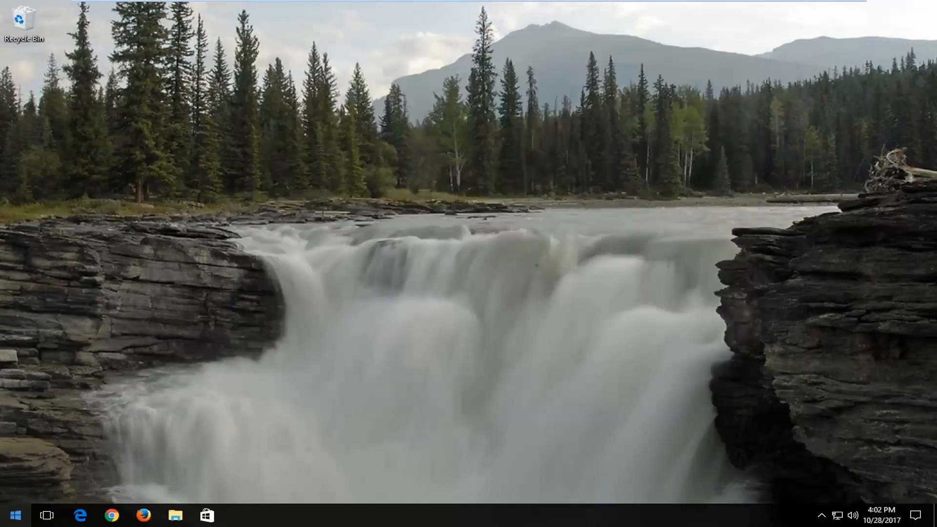
pyautogui.click(15, 515)
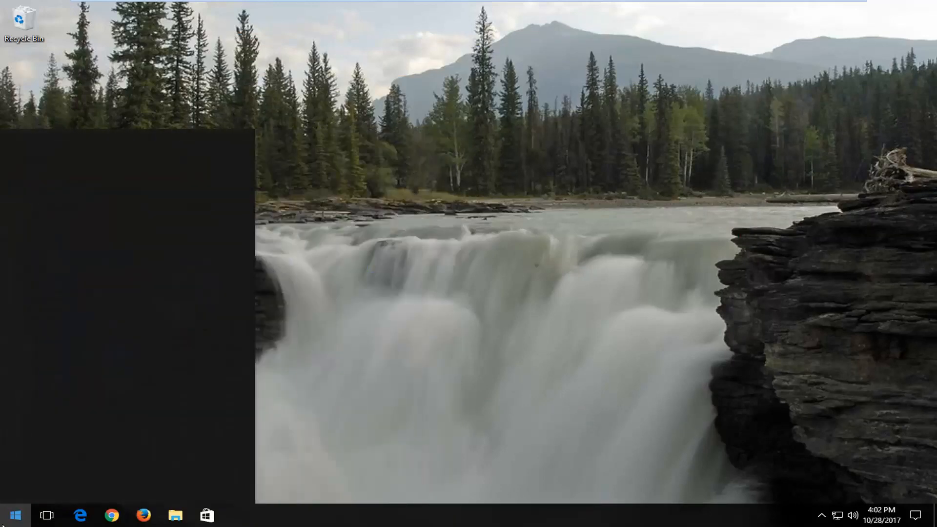
pyautogui.write('power options')
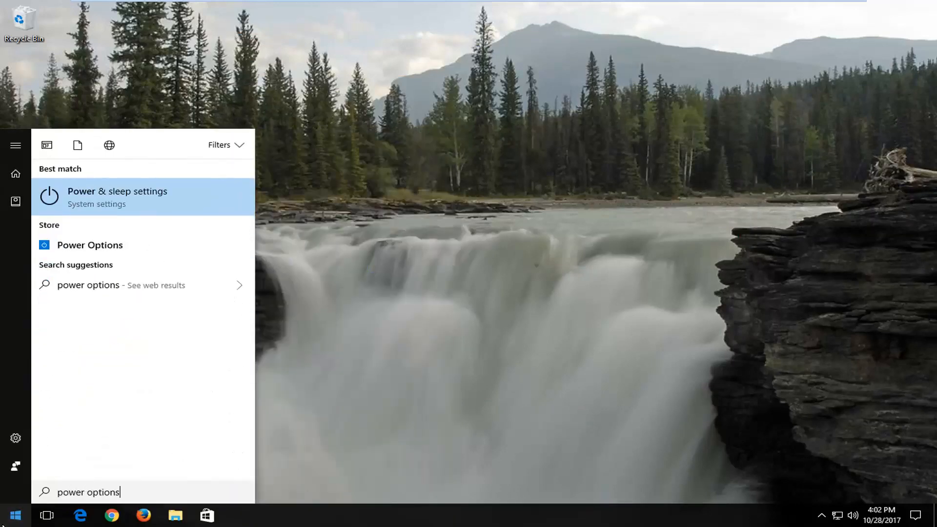
pyautogui.moveTo(94, 203)
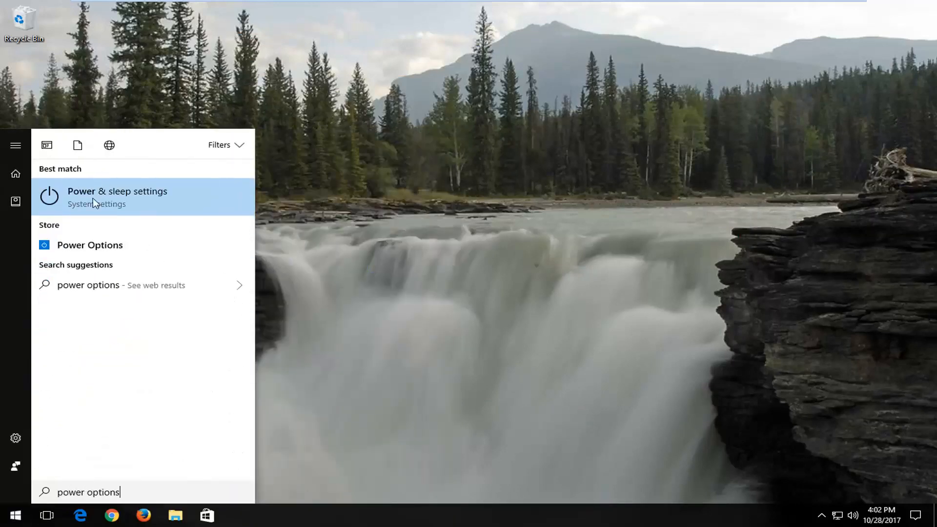
pyautogui.click(117, 198)
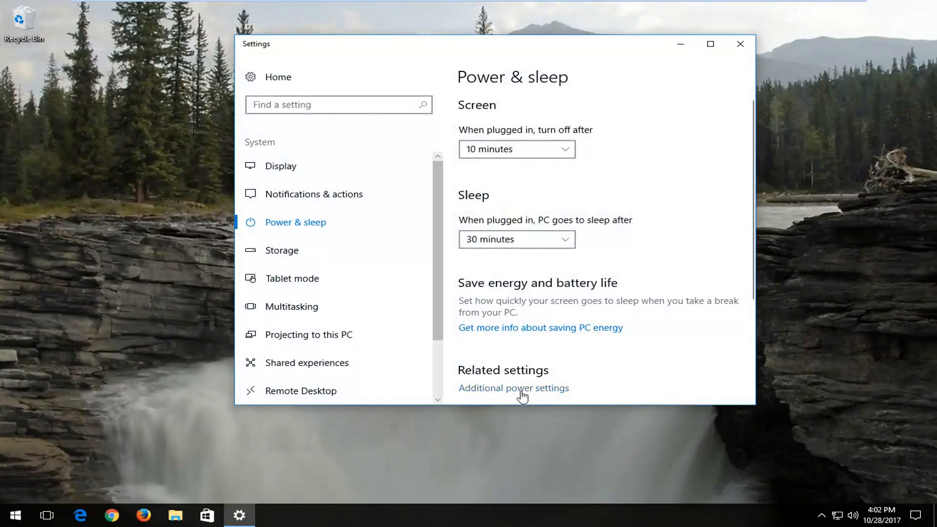
# - In Power Options, show the additional plans and select High performance
pyautogui.click(514, 387)
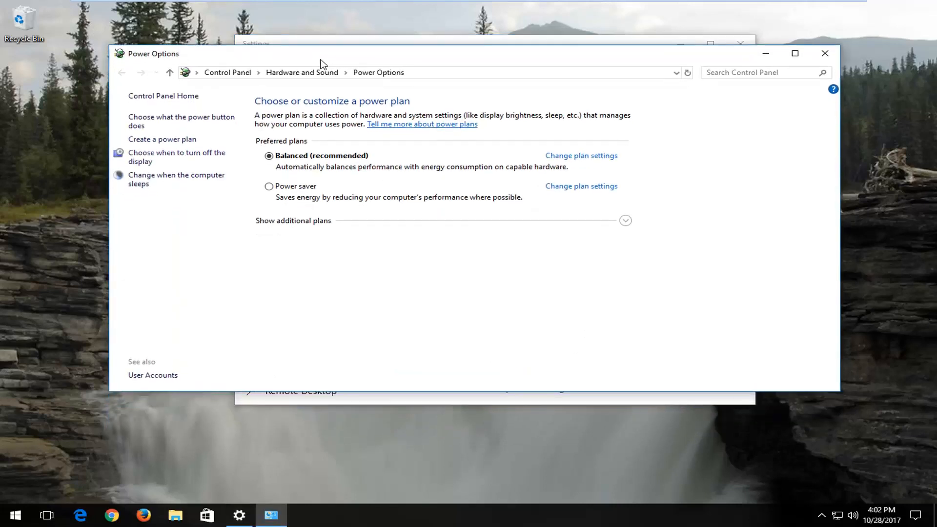
pyautogui.click(625, 221)
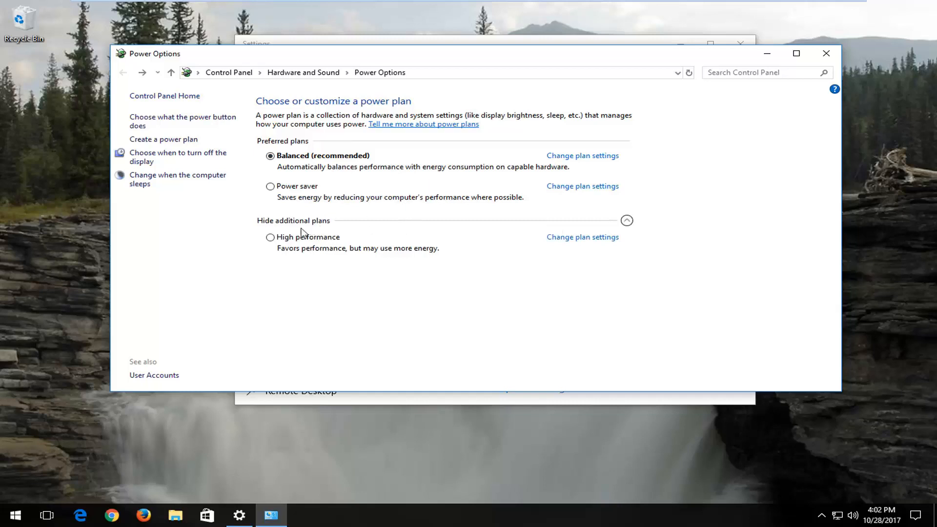
pyautogui.click(270, 238)
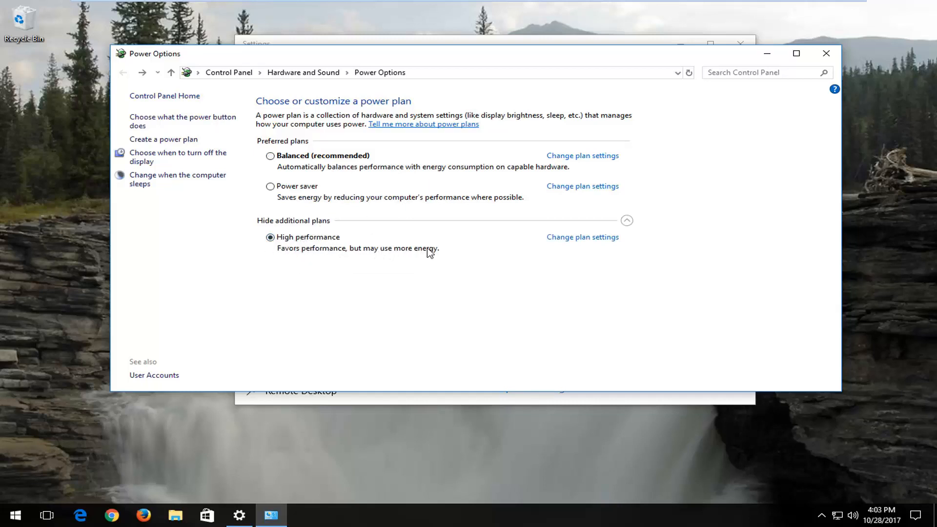
pyautogui.moveTo(374, 262)
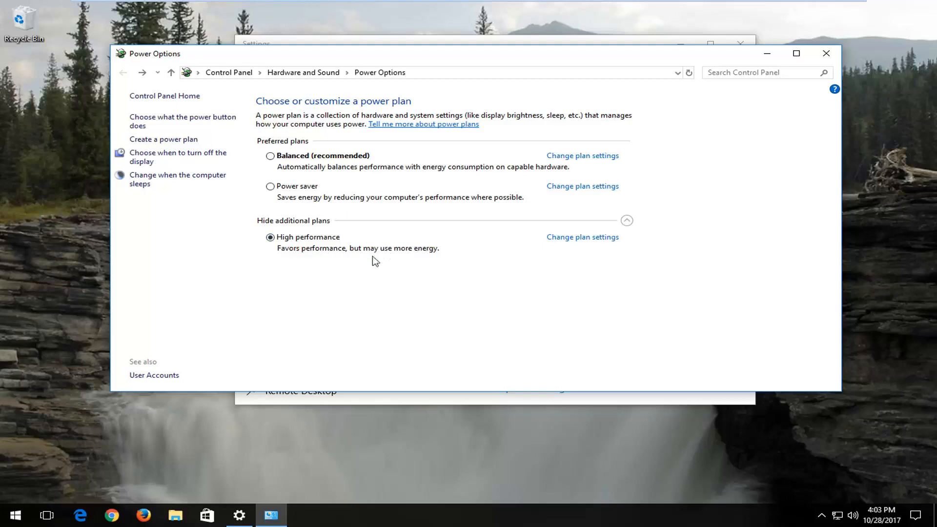
pyautogui.moveTo(328, 269)
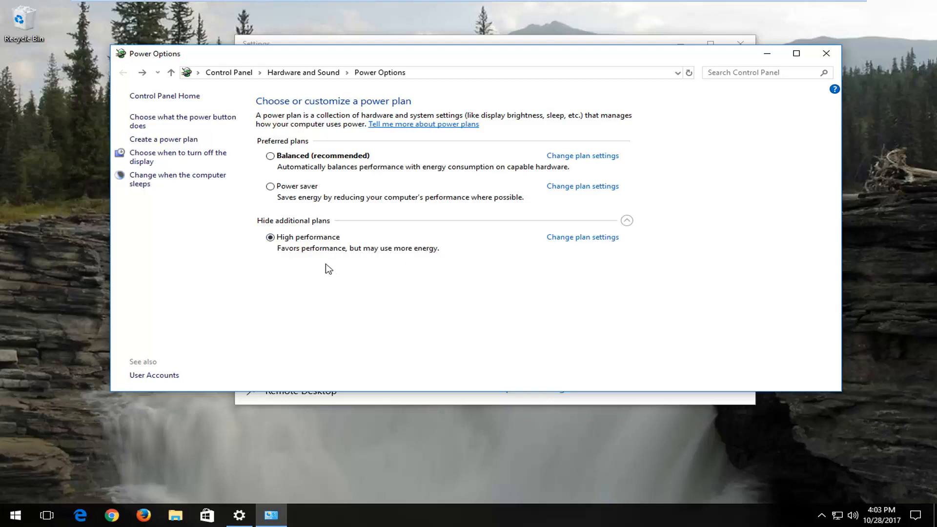
pyautogui.moveTo(305, 251)
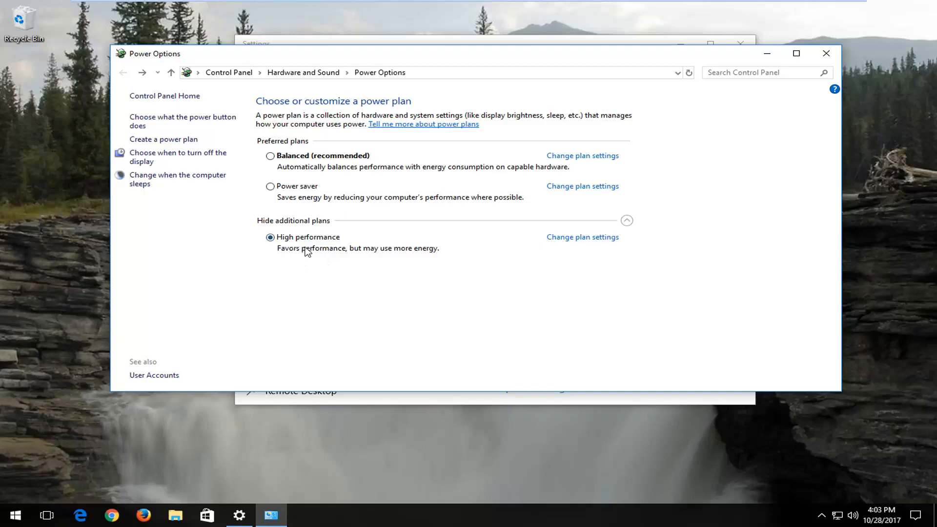
pyautogui.moveTo(436, 245)
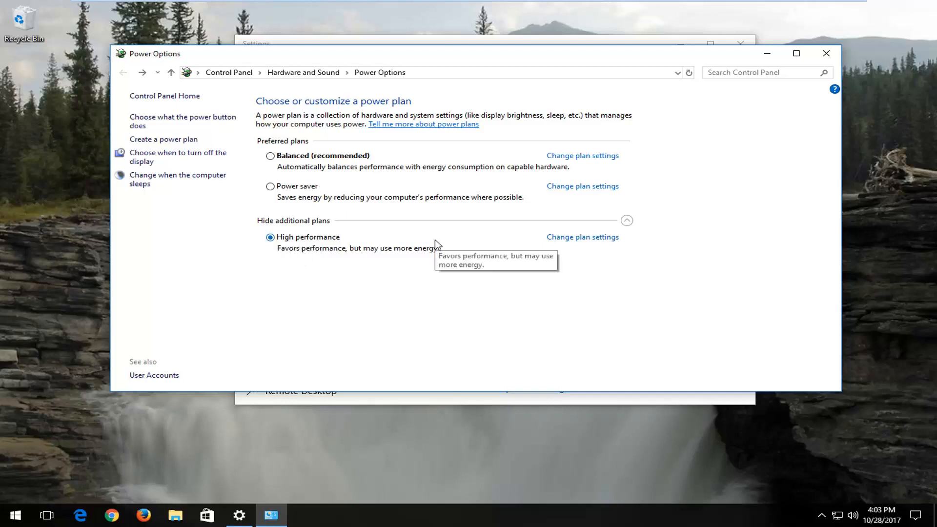
pyautogui.moveTo(333, 267)
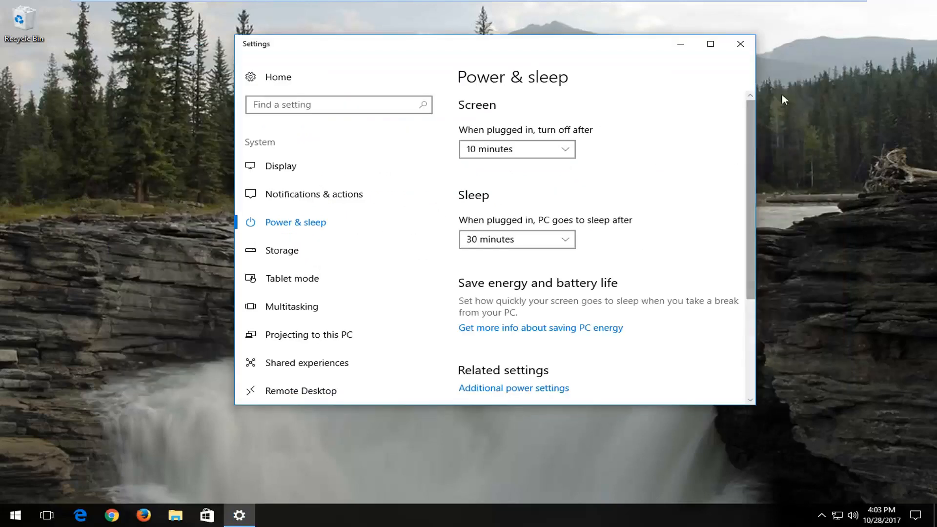
pyautogui.moveTo(757, 52)
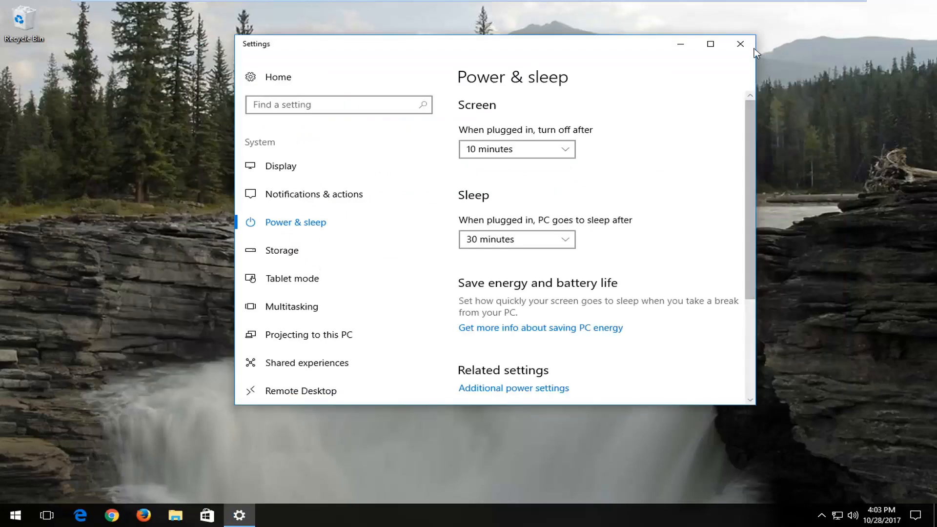
# - Close the Power & sleep settings window, leaving the desktop clear
pyautogui.click(740, 44)
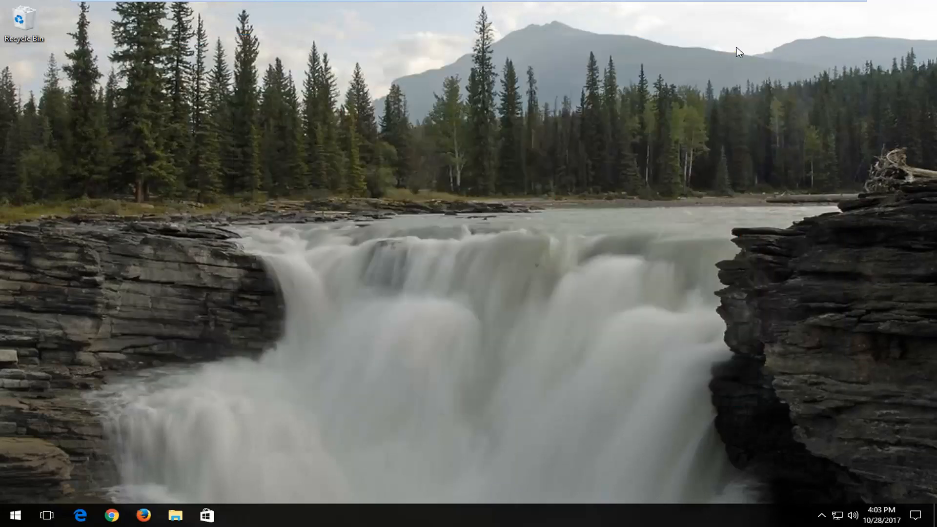